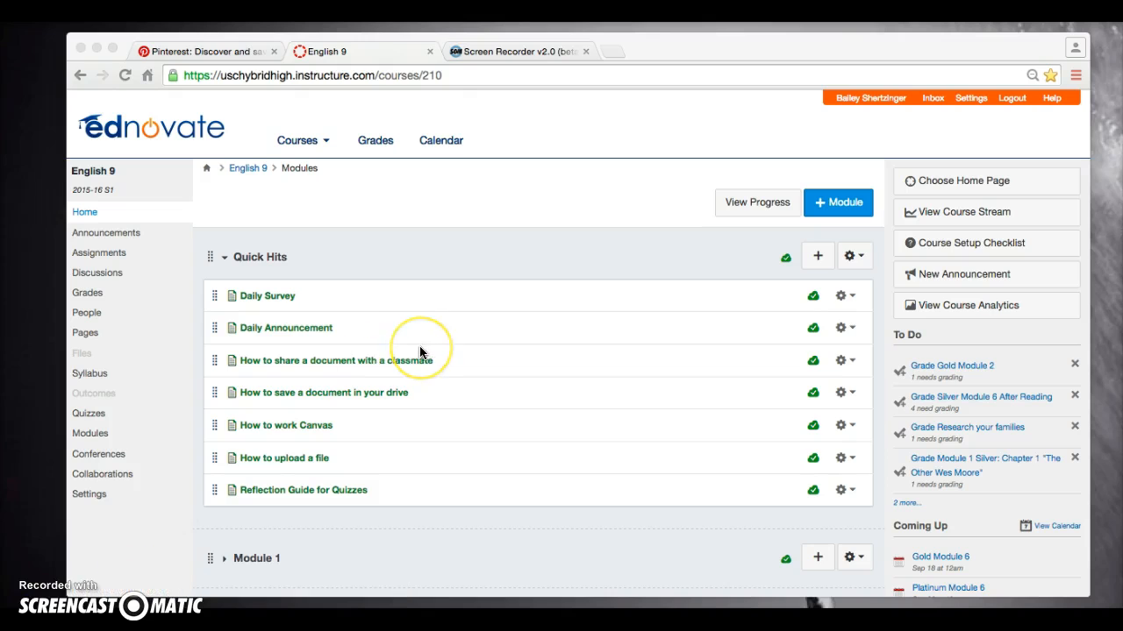
# Scroll the English 9 Modules page down to the expanded Module 6 items.
pyautogui.scroll(-3)
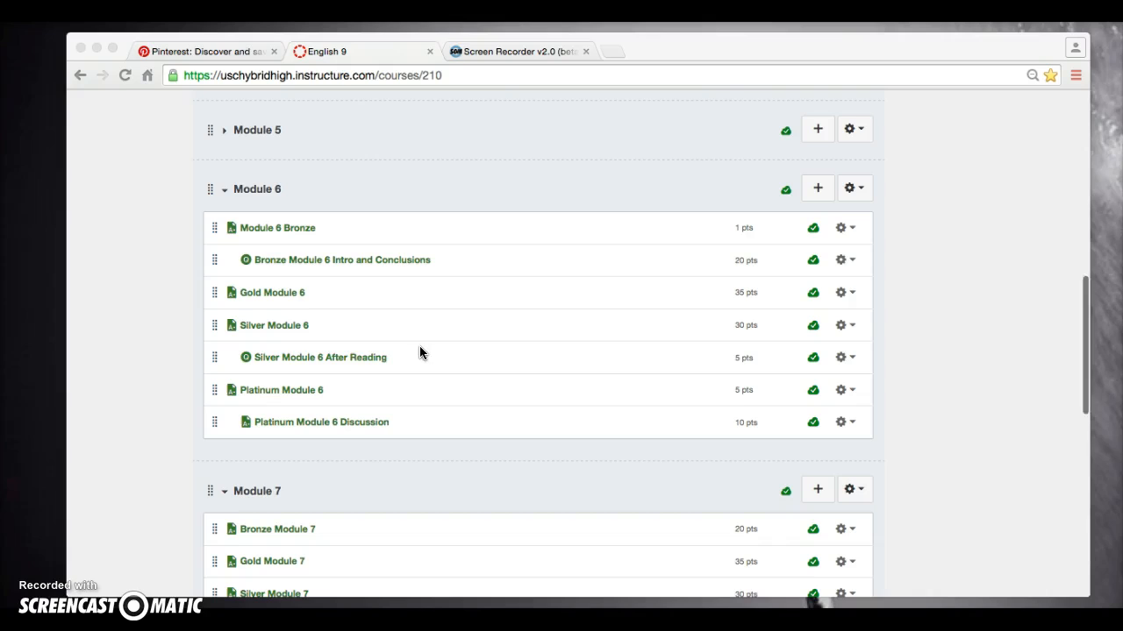
pyautogui.moveTo(260, 309)
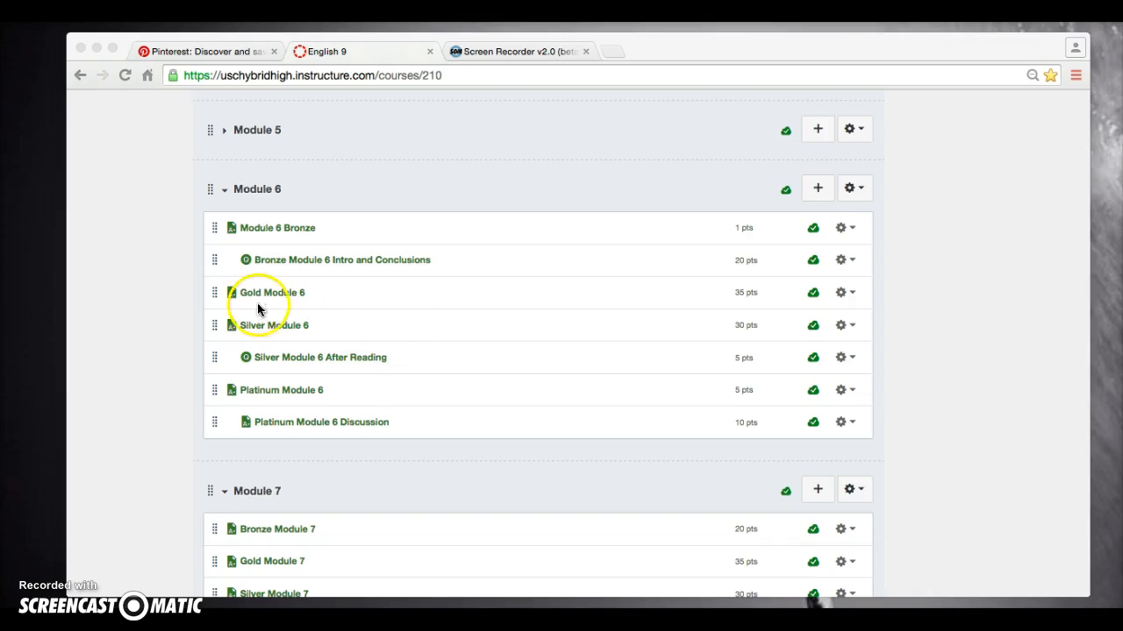
pyautogui.moveTo(284, 254)
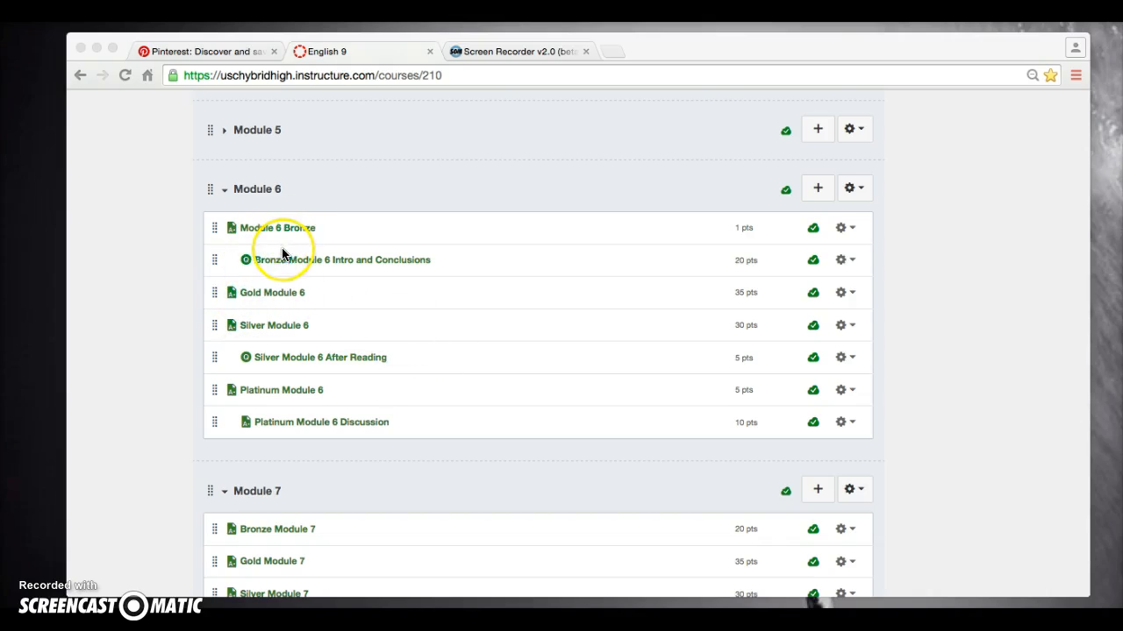
pyautogui.moveTo(294, 333)
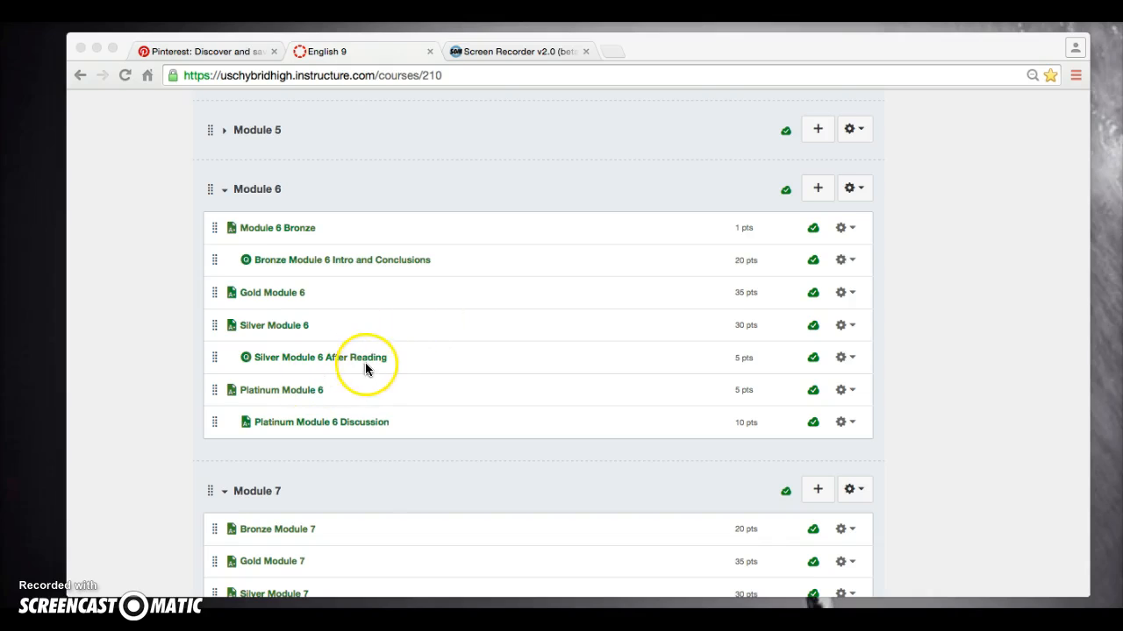
pyautogui.moveTo(499, 336)
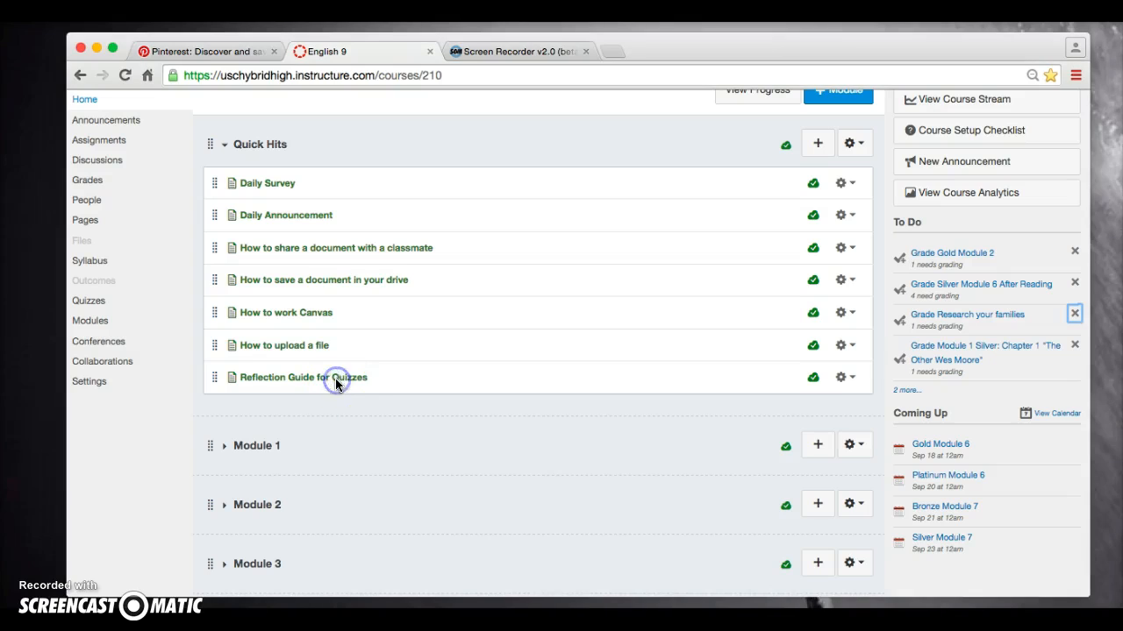
# Open the Reflection Guide for Quizzes page from the Quick Hits module.
pyautogui.click(302, 377)
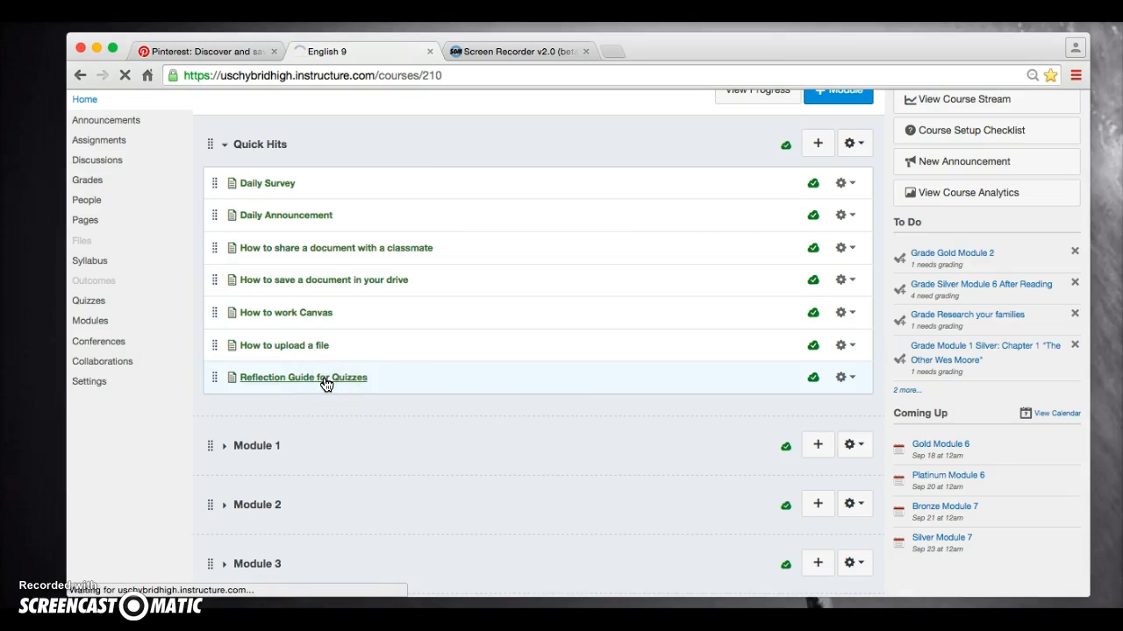
pyautogui.click(301, 377)
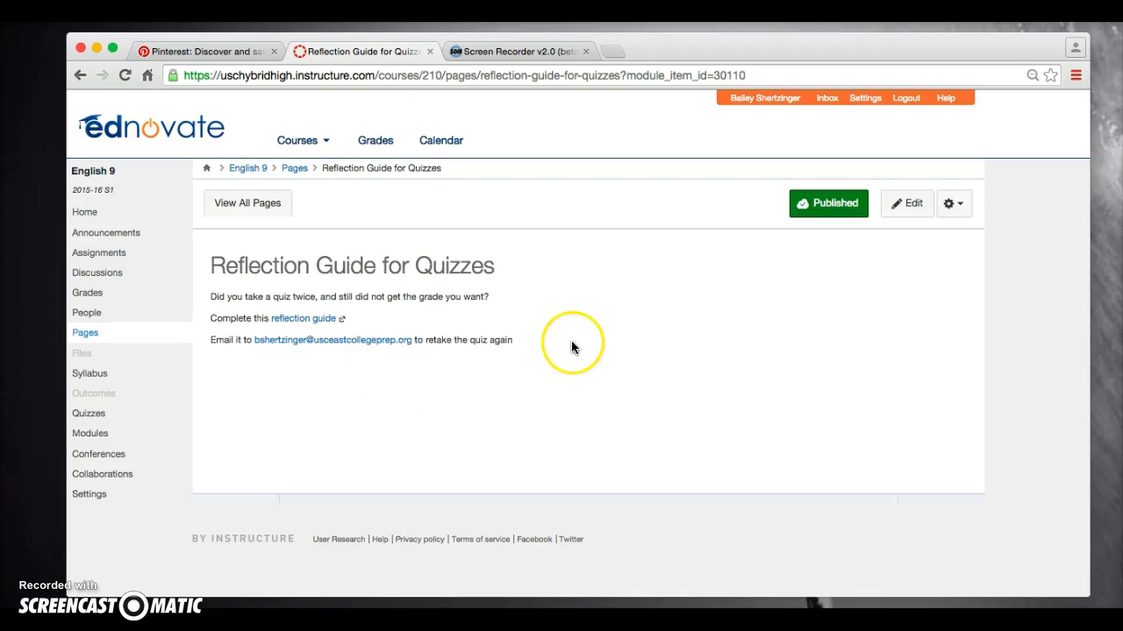
pyautogui.moveTo(316, 340)
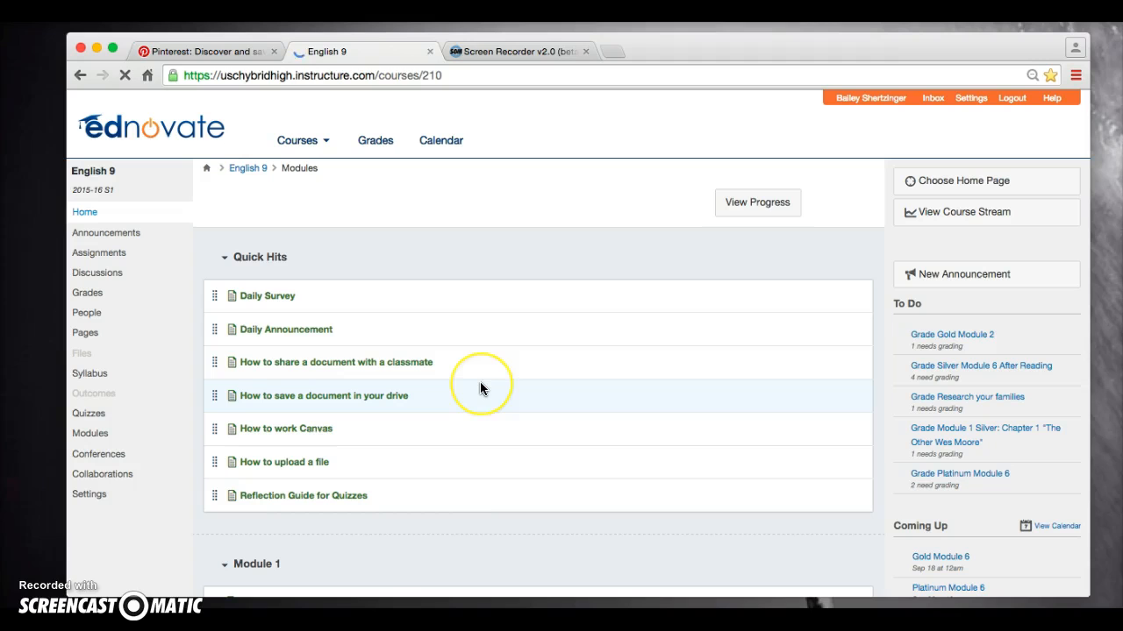
# Scroll the Modules page down to Quick Hits and the expanded Module 1 contents.
pyautogui.scroll(-3)
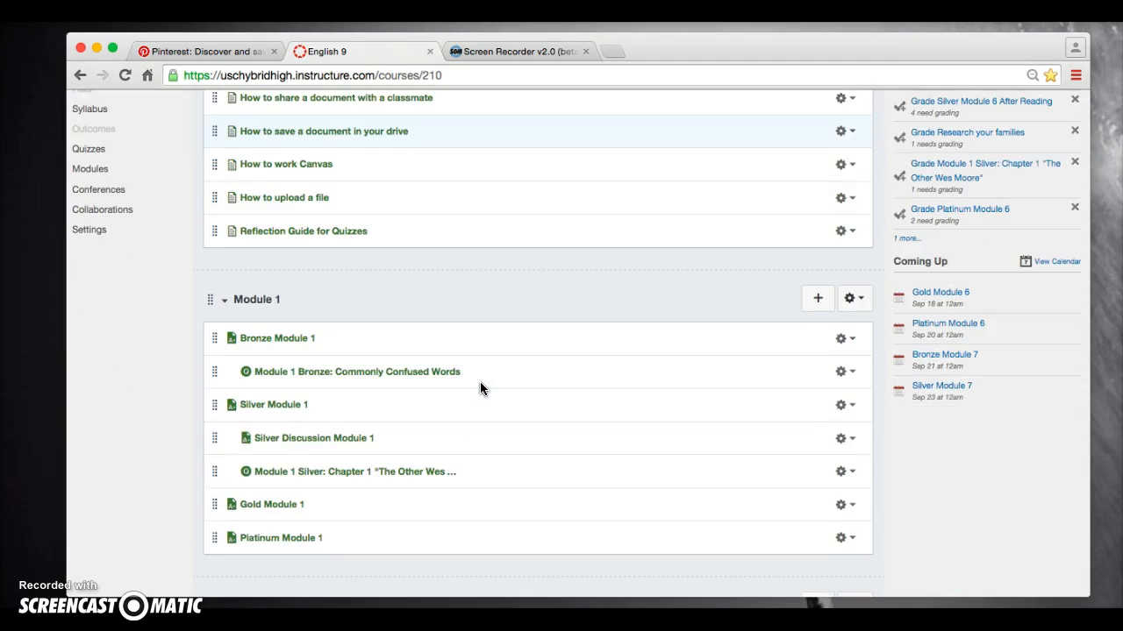